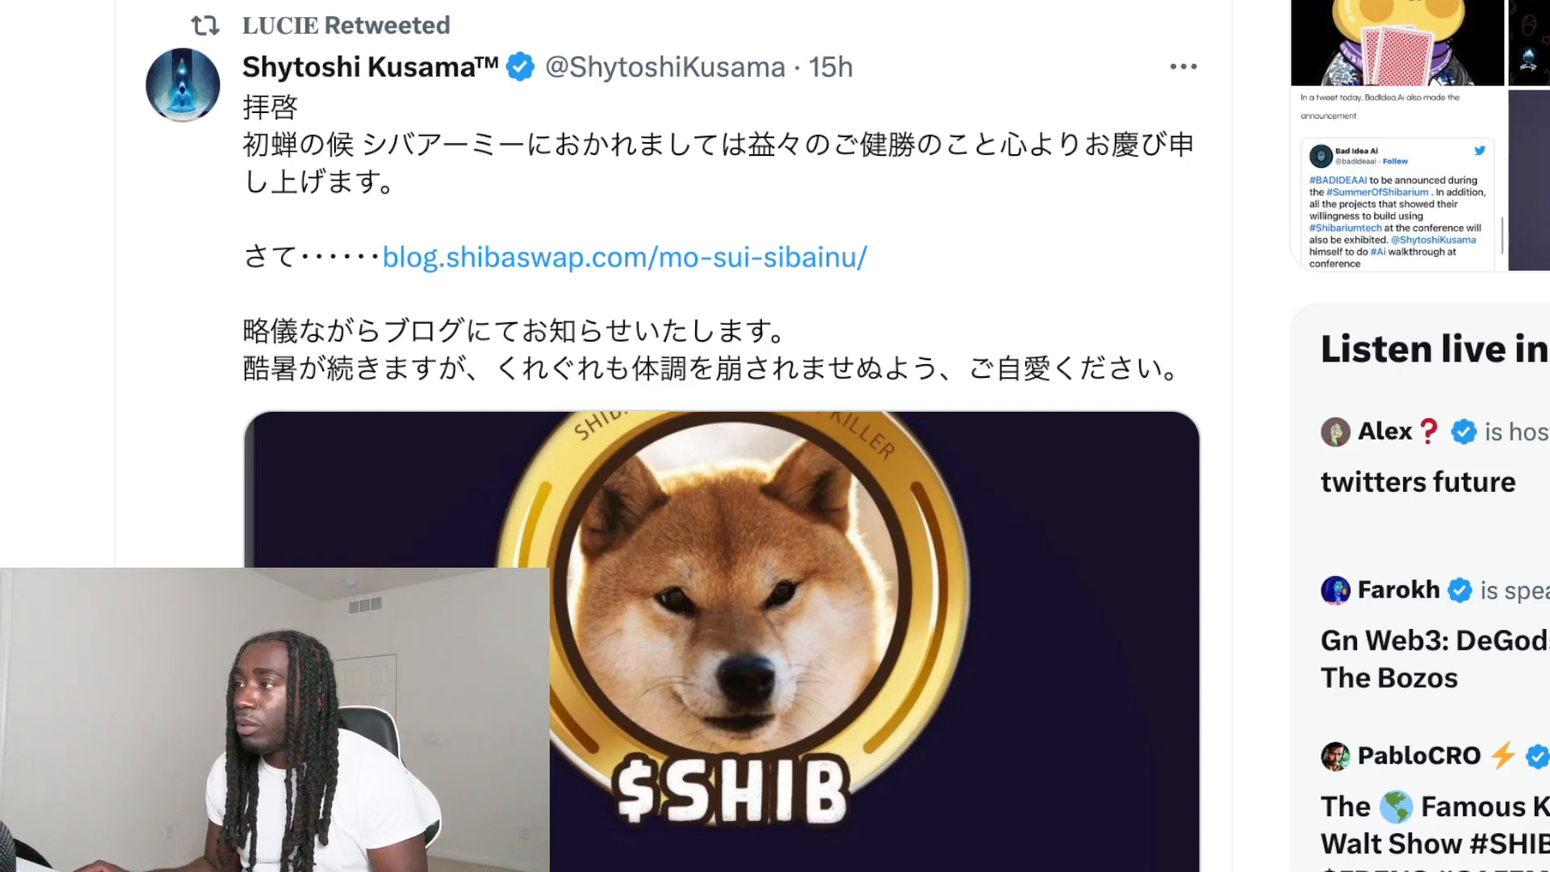
# Follow the tweet's blog.shibaswap.com link and read down to the Doggy DAO governance tokens section
pyautogui.click(623, 257)
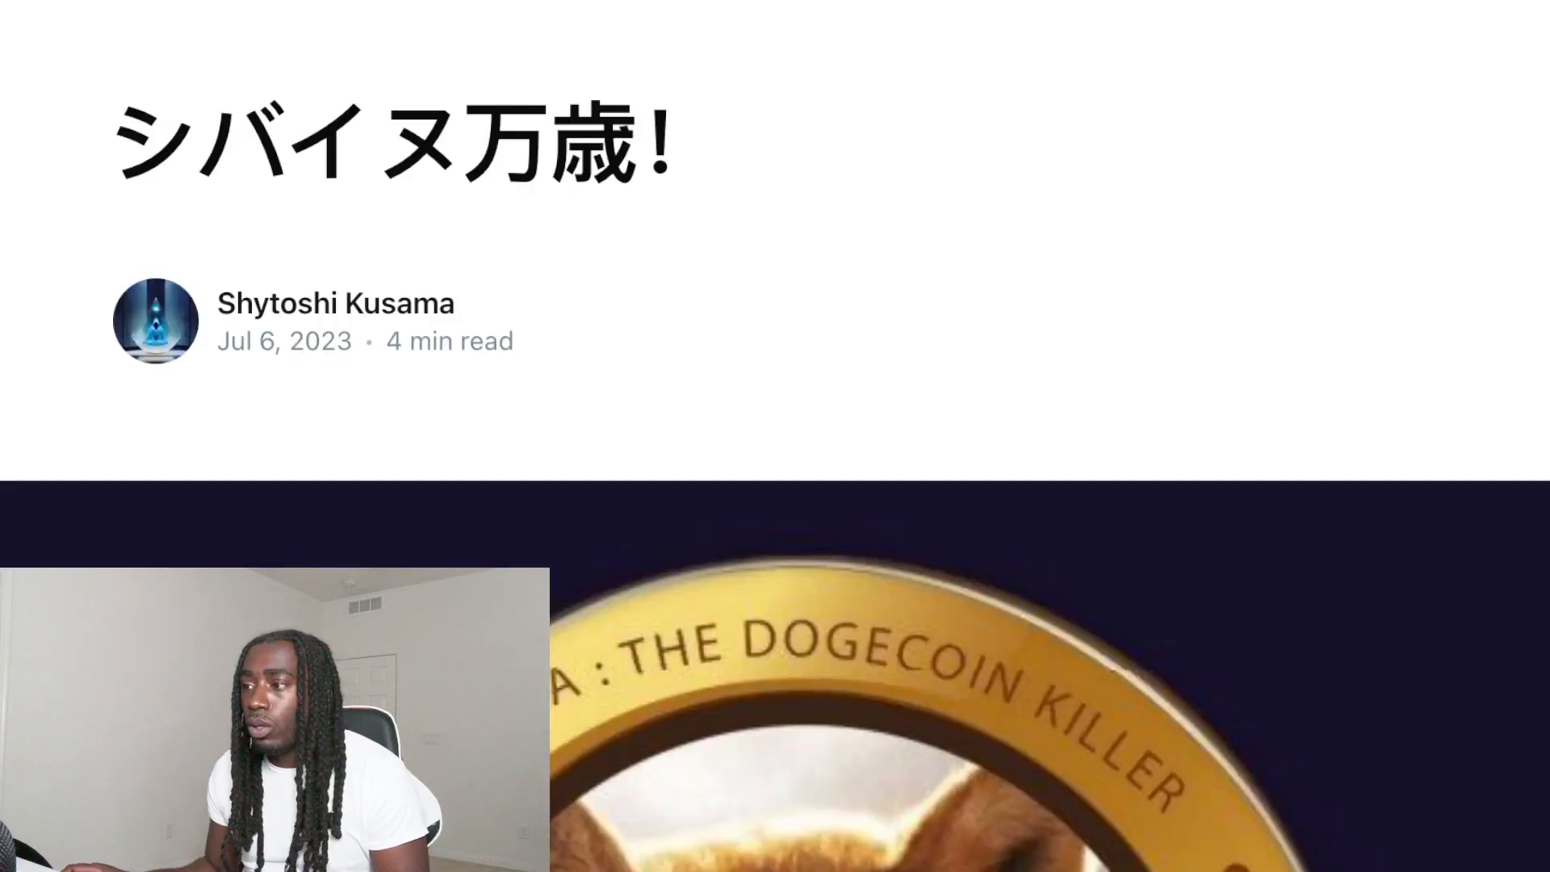
pyautogui.scroll(-3)
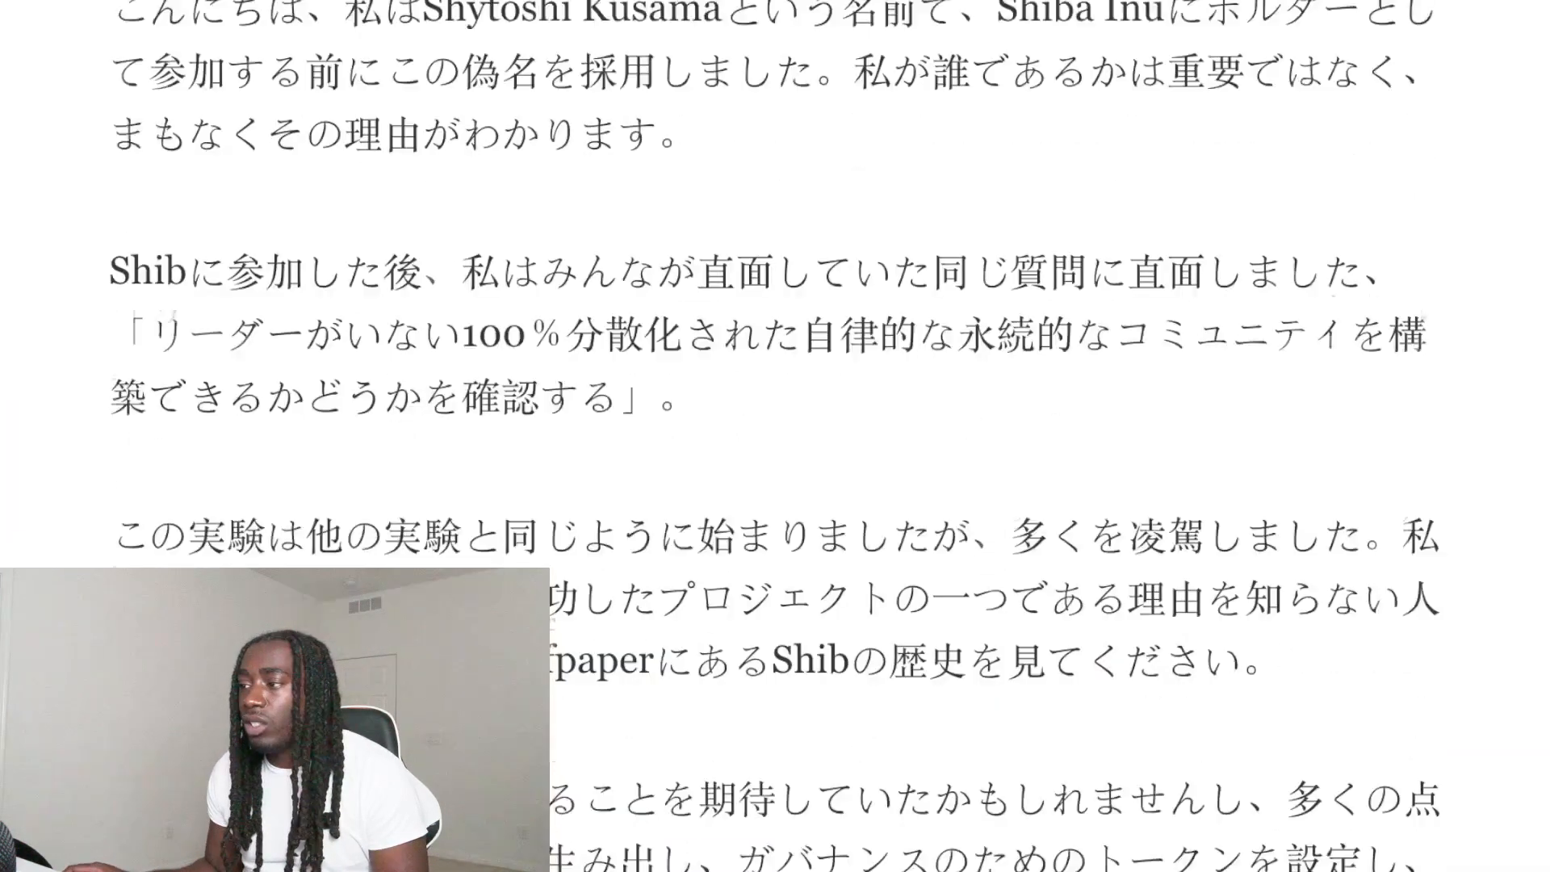
pyautogui.scroll(-3)
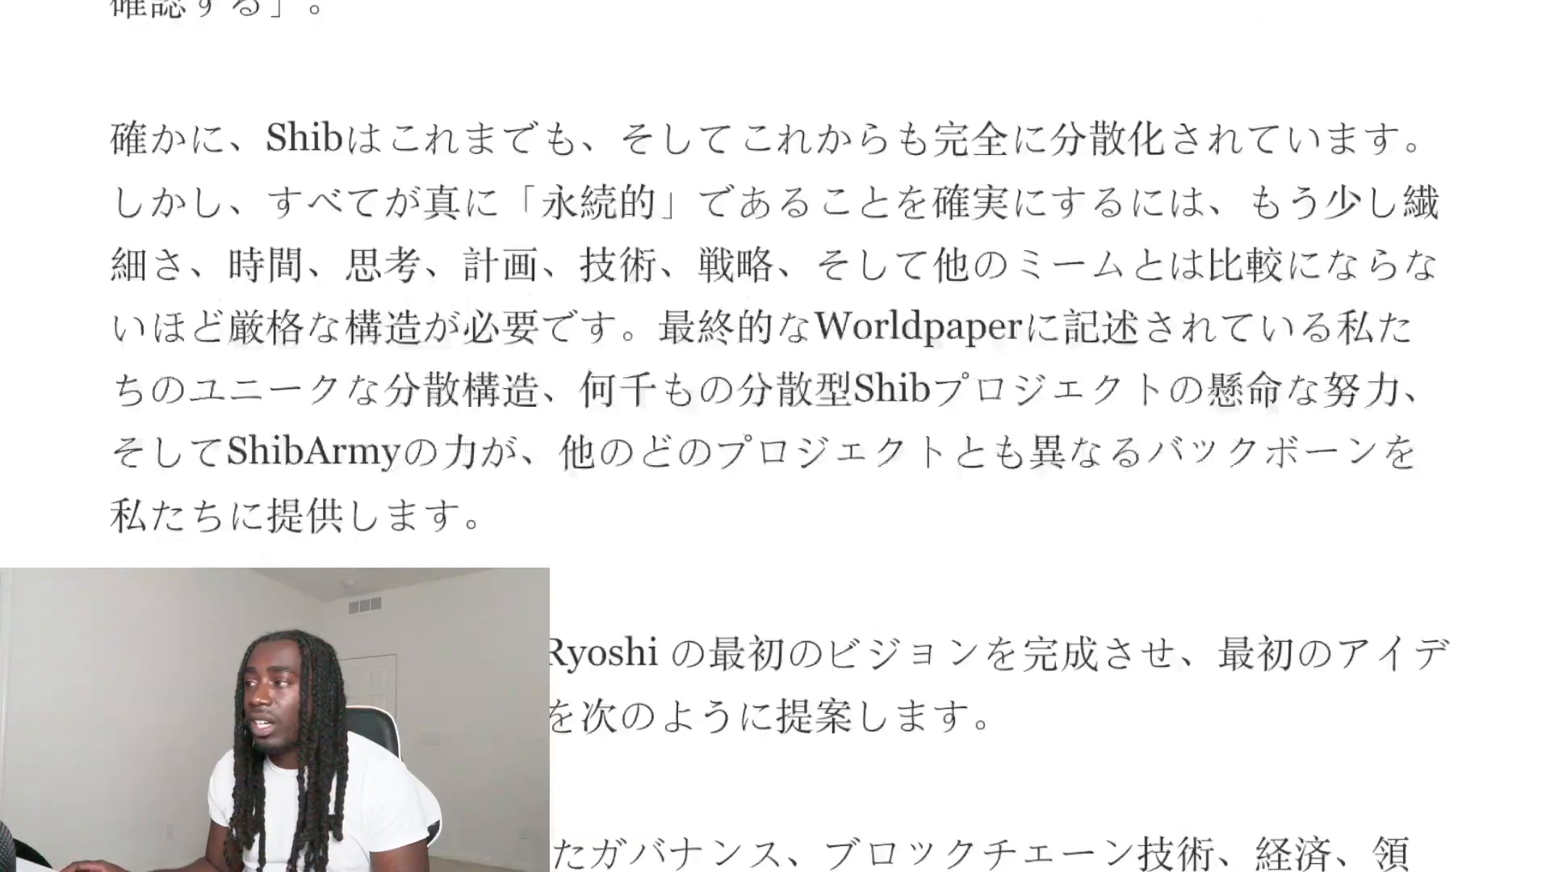
pyautogui.scroll(-3)
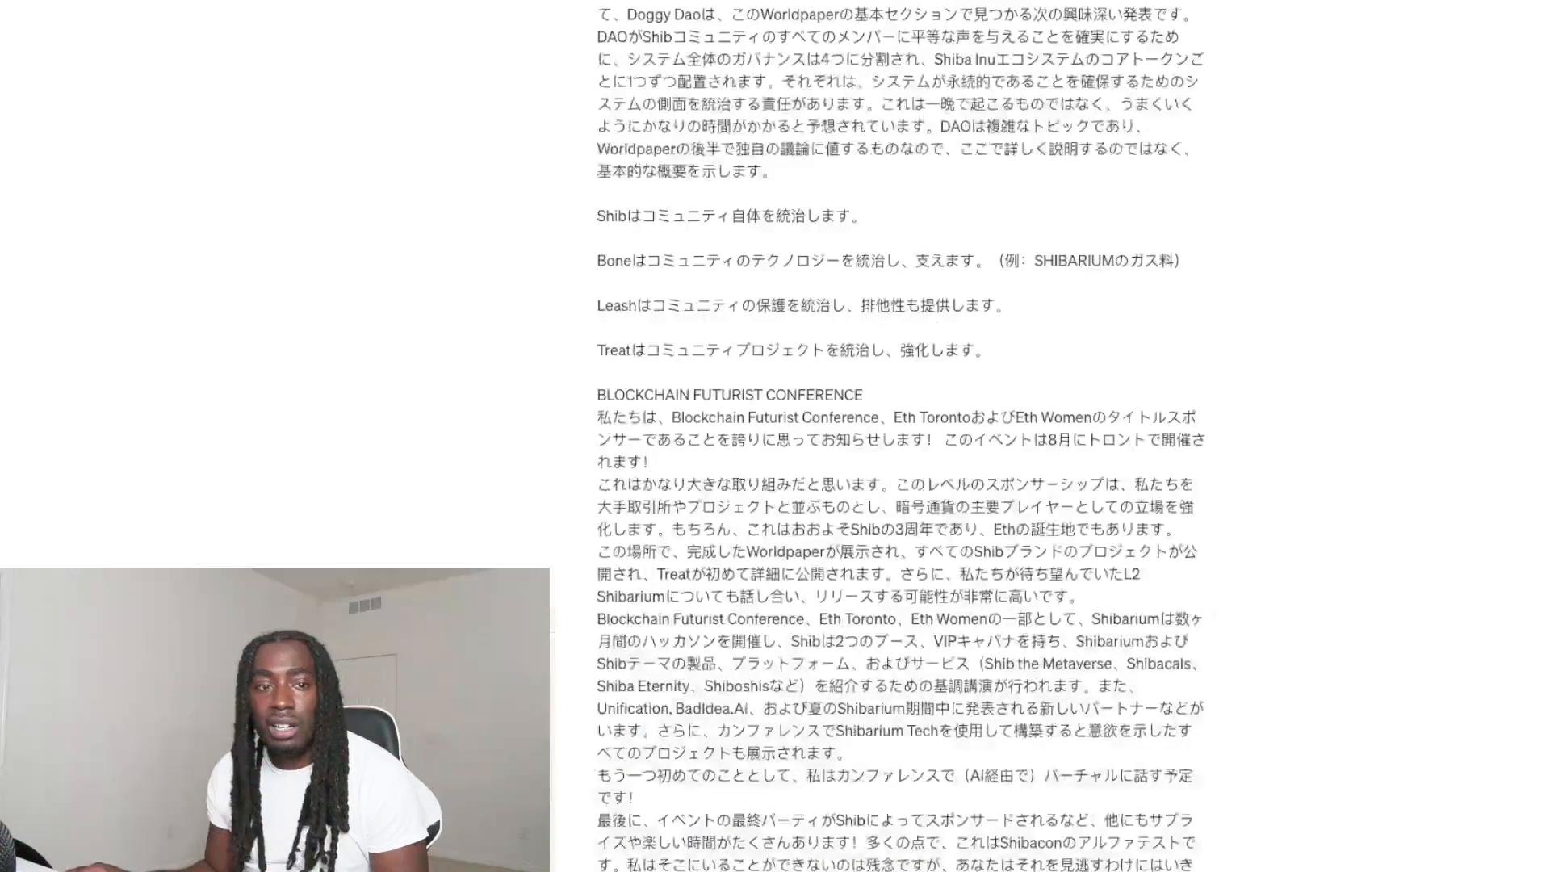
# Scroll back up to the post's basic elements section introducing the SHIB Doggy DAO Foundation
pyautogui.scroll(3)
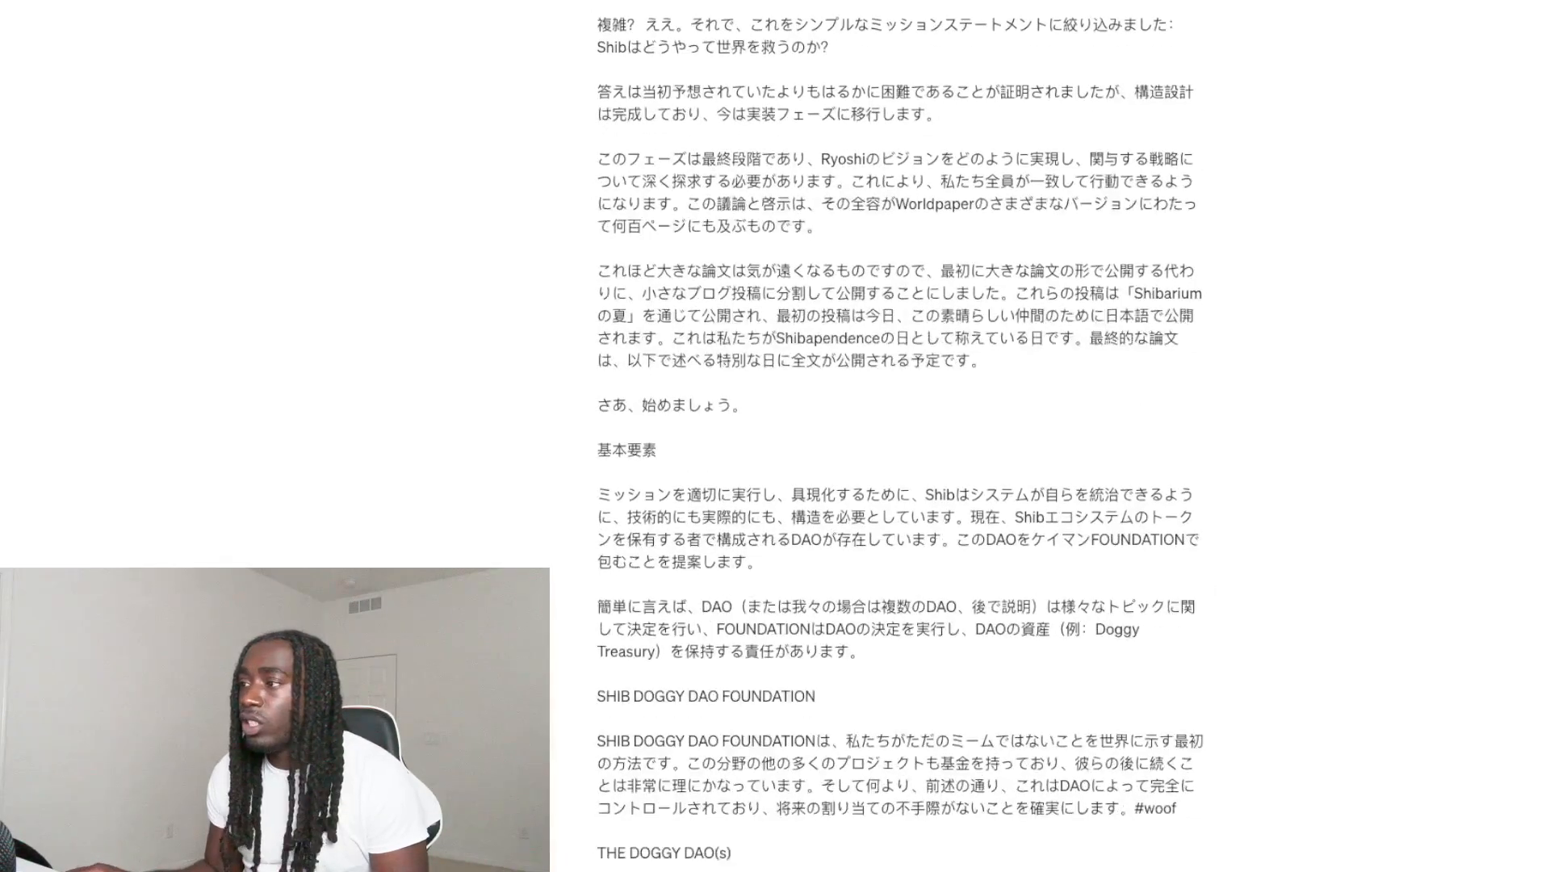
pyautogui.scroll(-3)
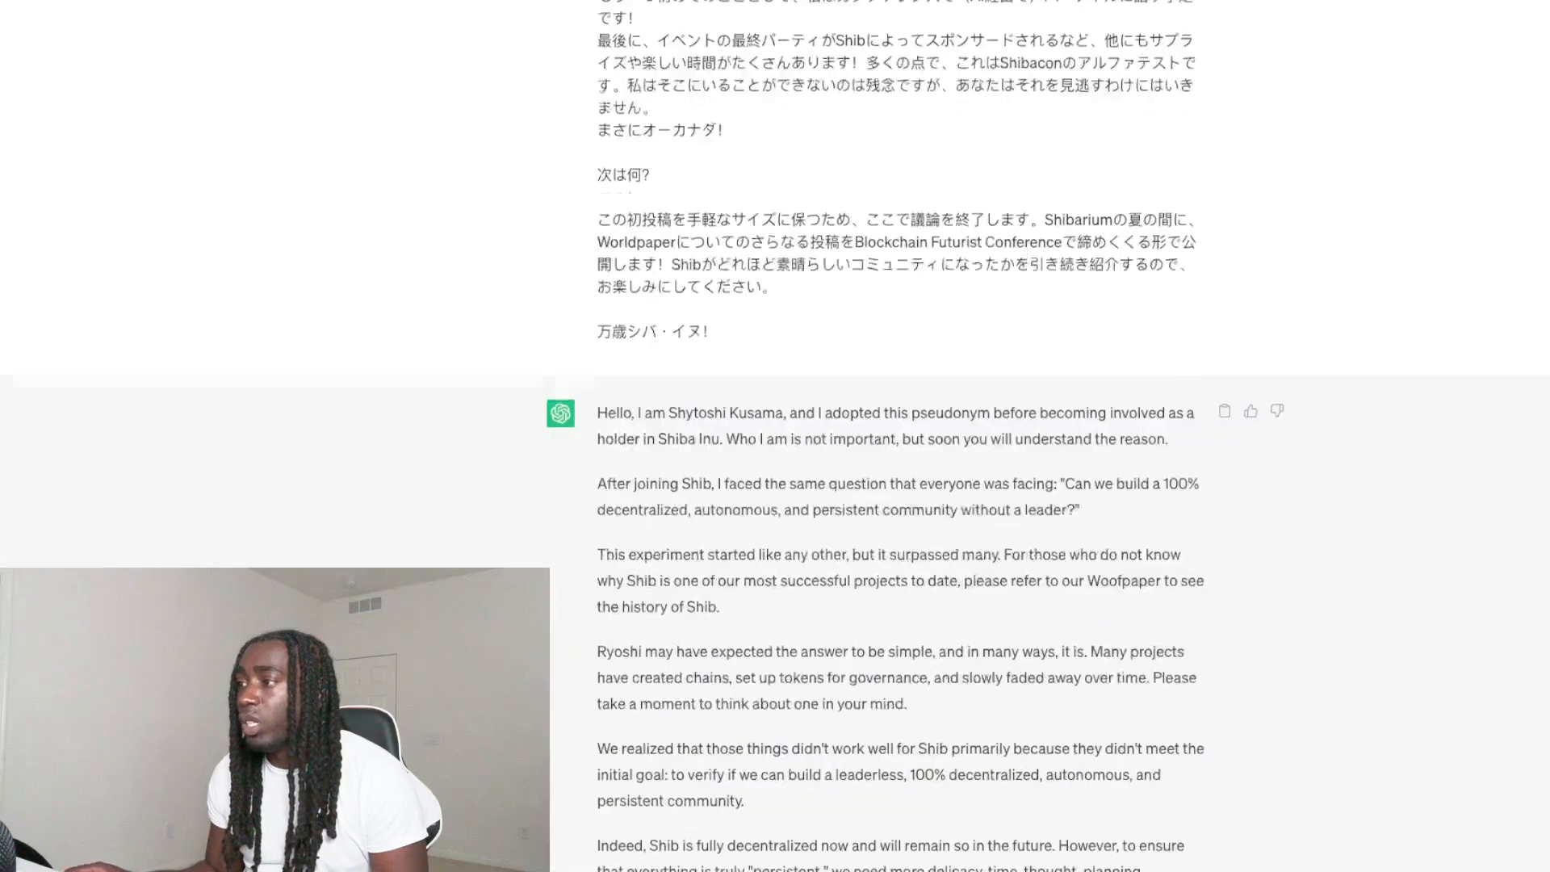
pyautogui.scroll(-3)
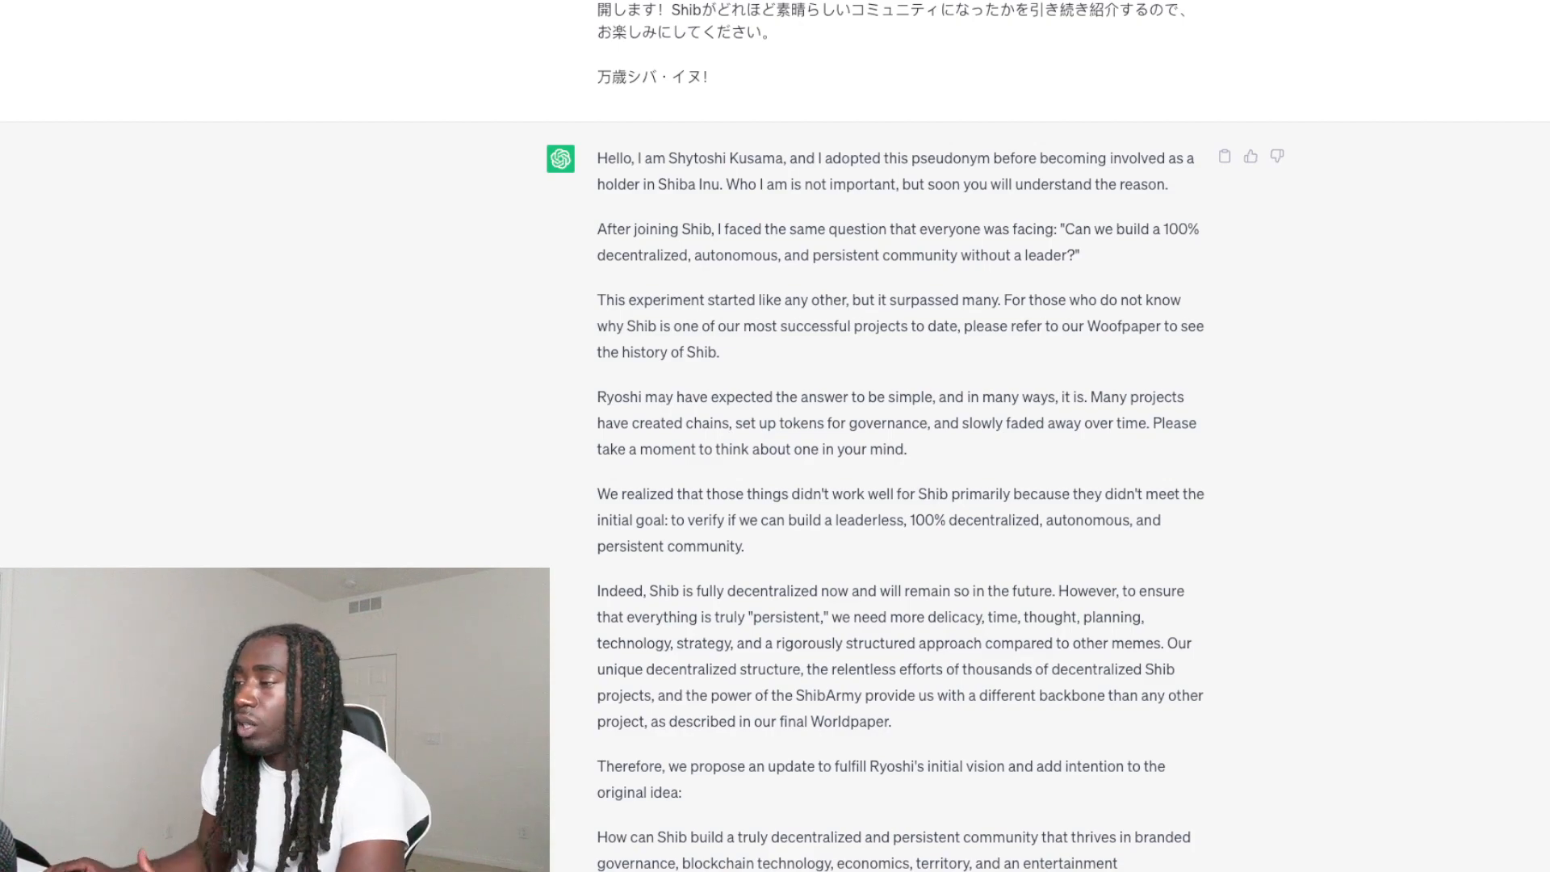
# Read further down ChatGPT's English translation to the mission statement on how Shib saves the world
pyautogui.scroll(-3)
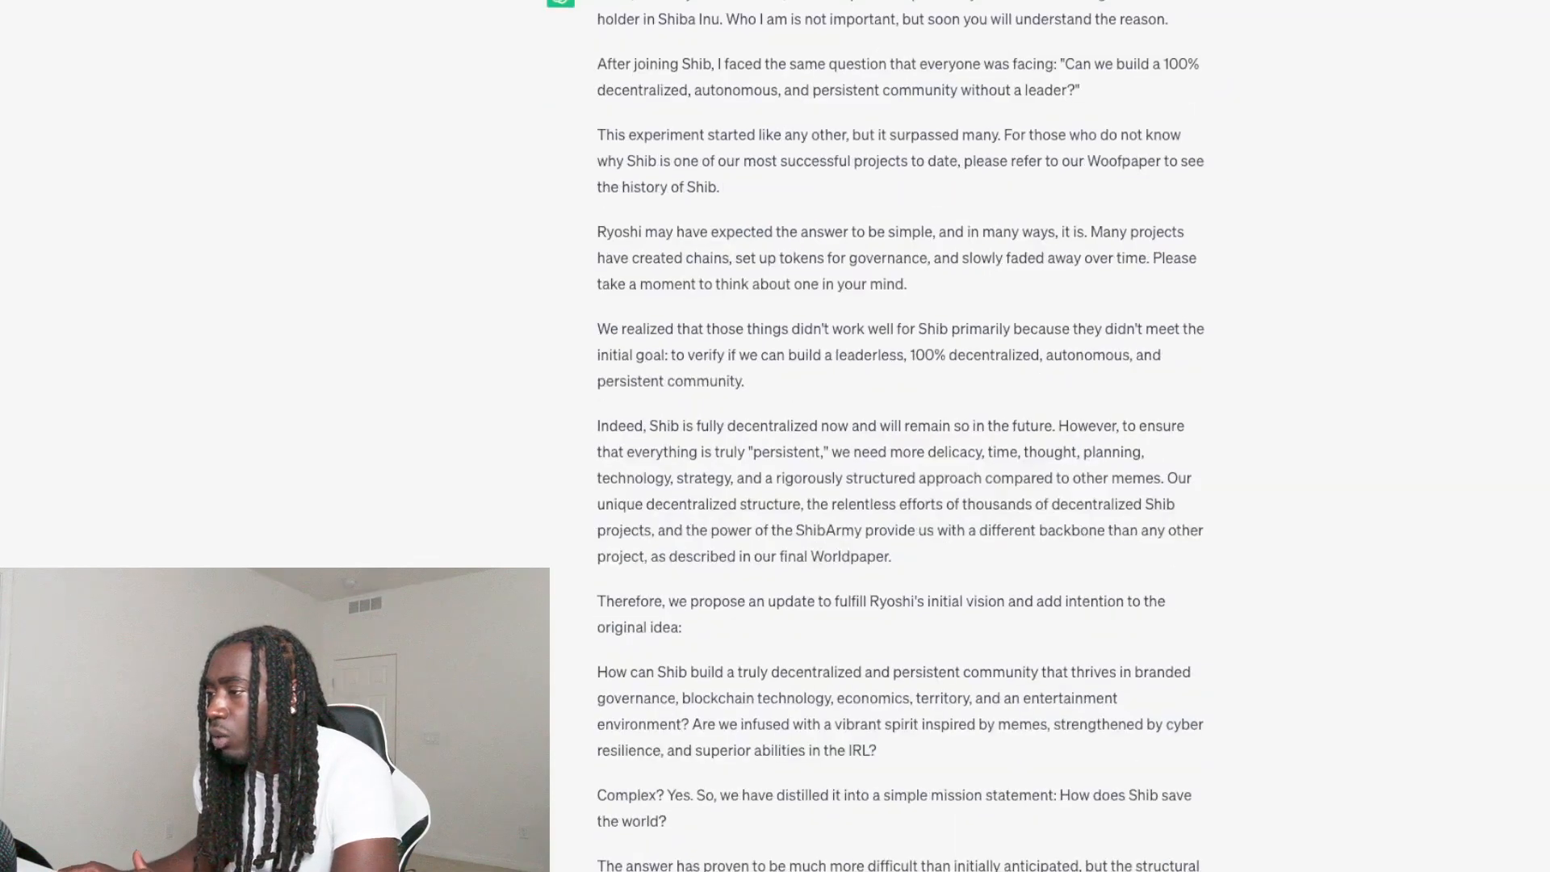
pyautogui.scroll(-3)
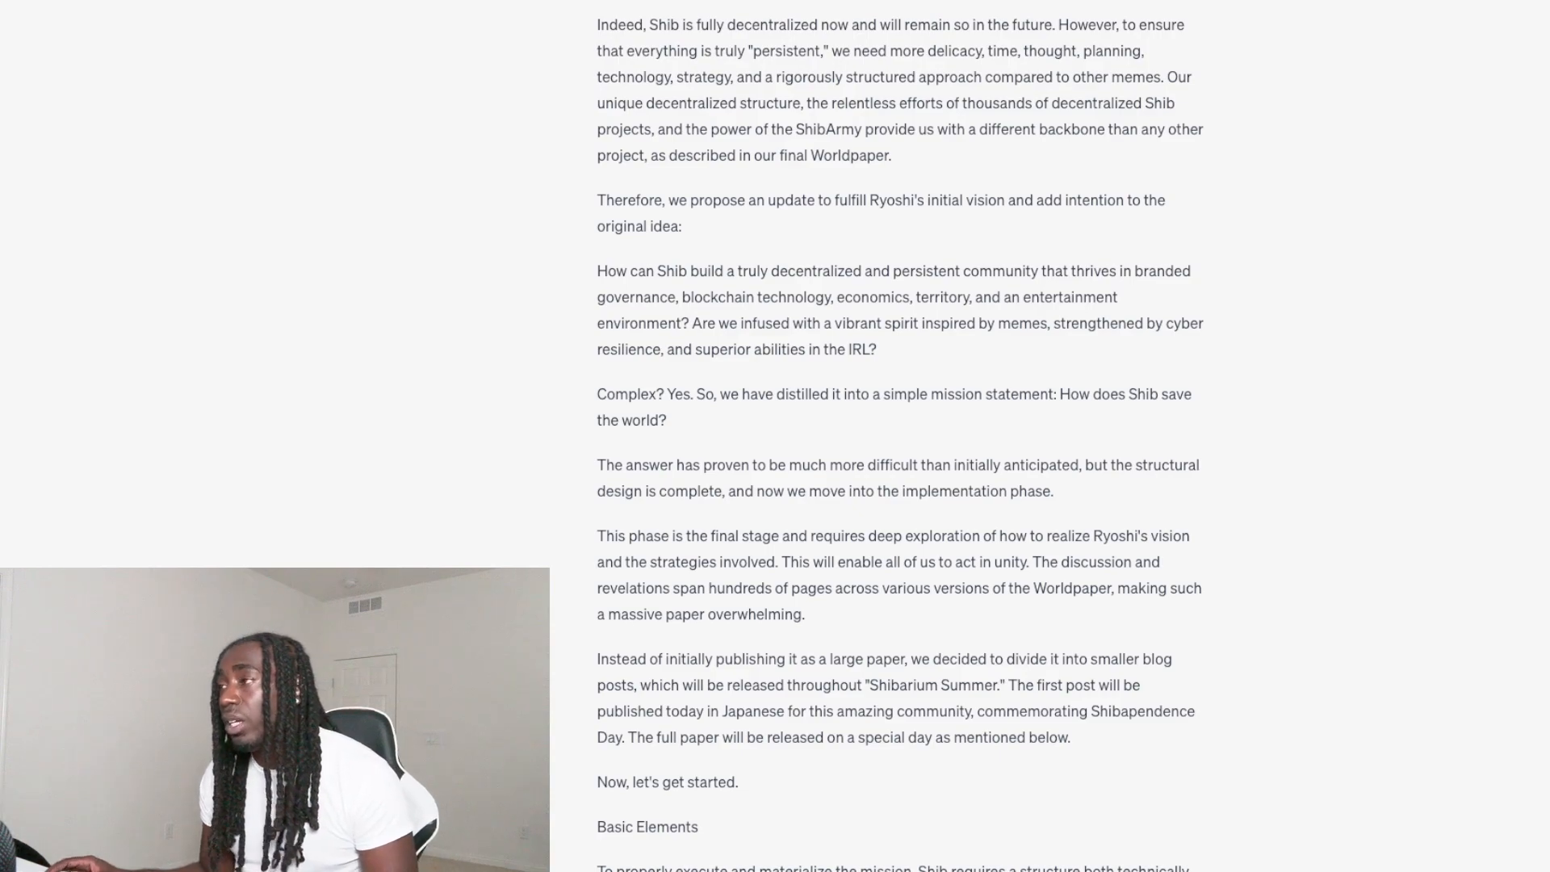
pyautogui.scroll(-3)
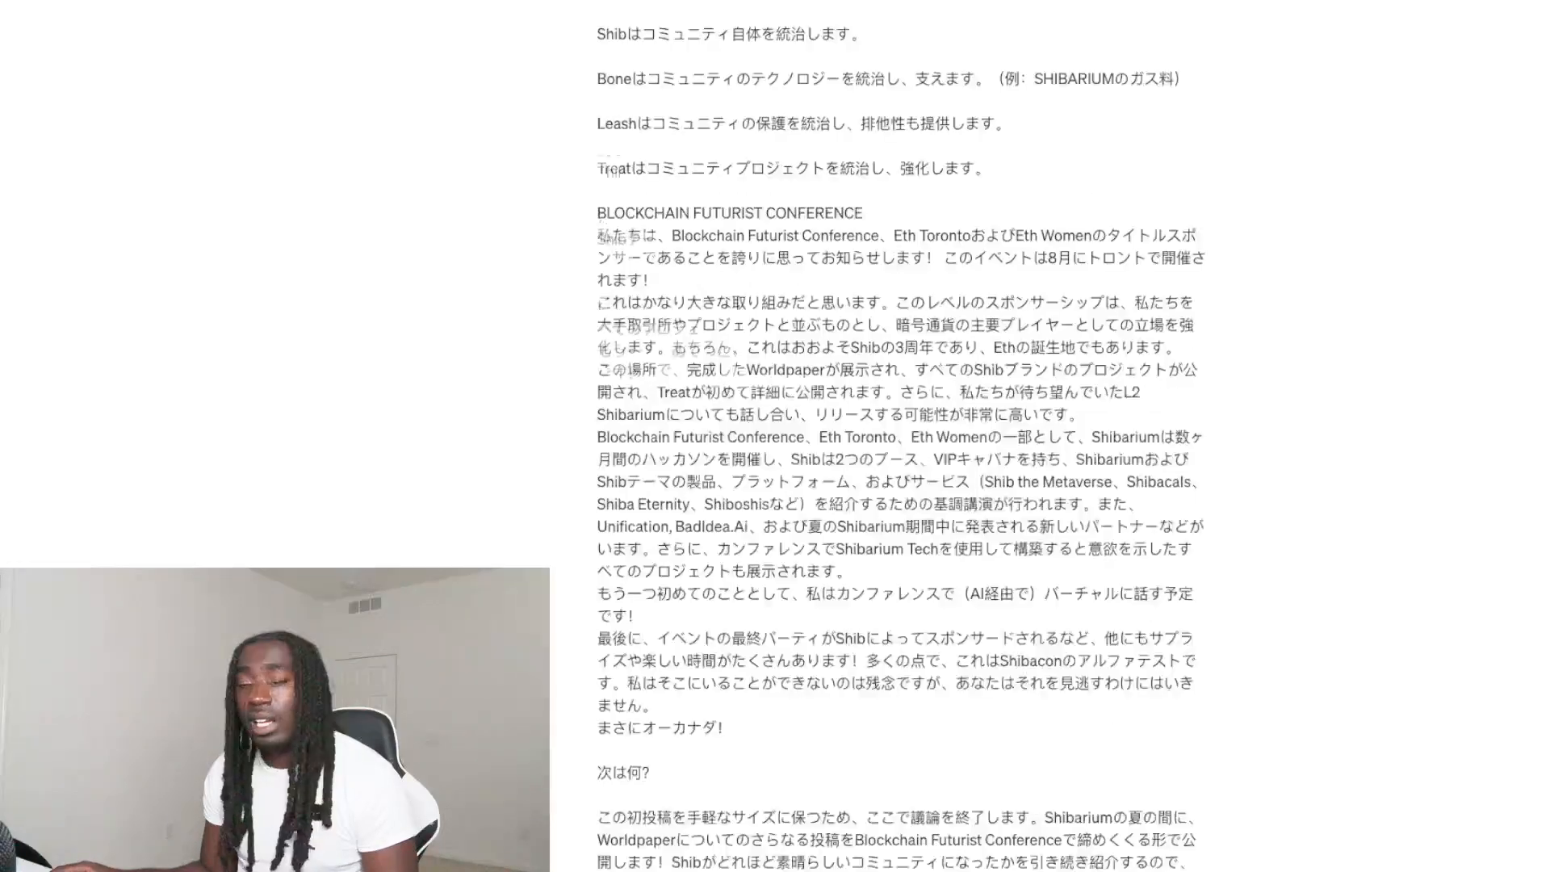
pyautogui.scroll(-3)
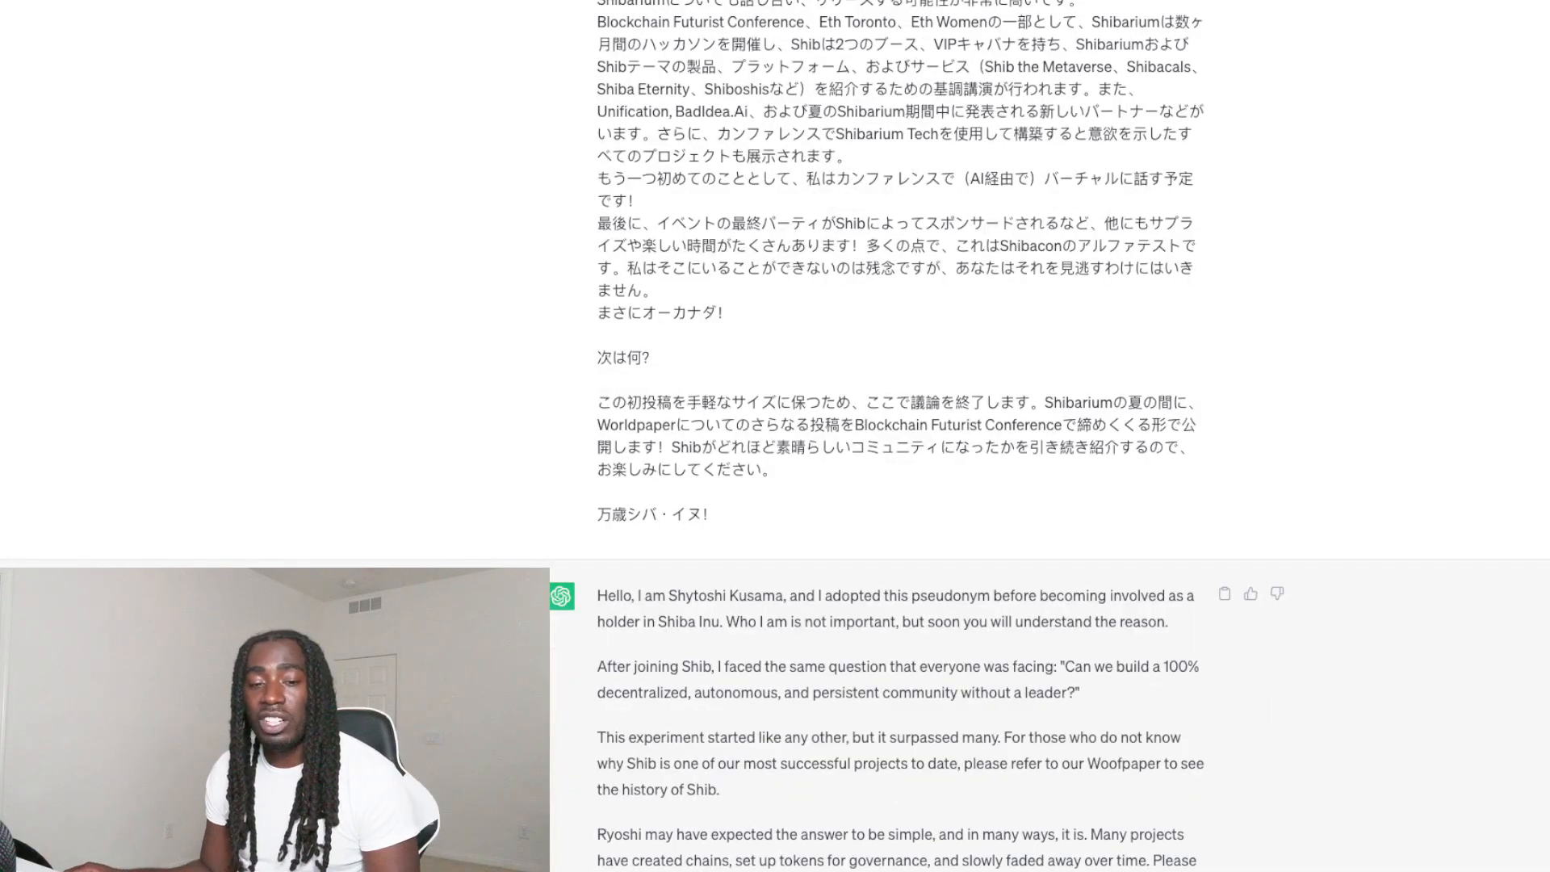